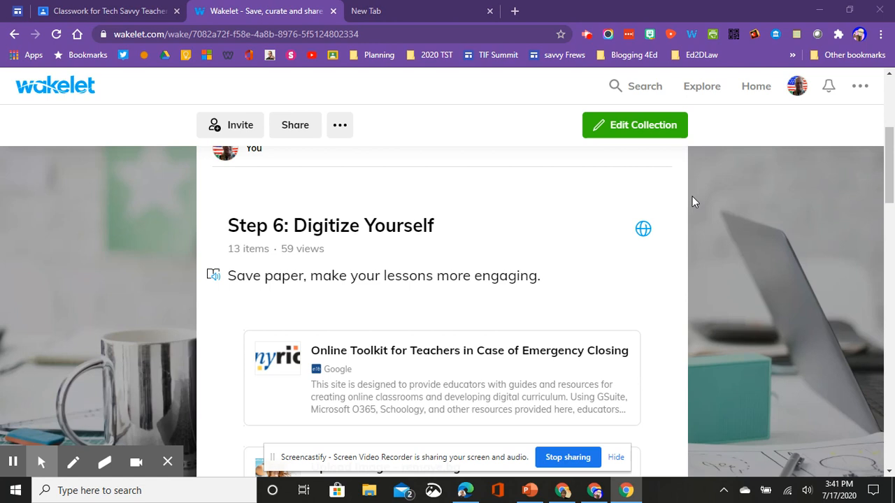
# Scroll down the Step 6 collection toward the Online Toolkit for Teachers card
pyautogui.scroll(-3)
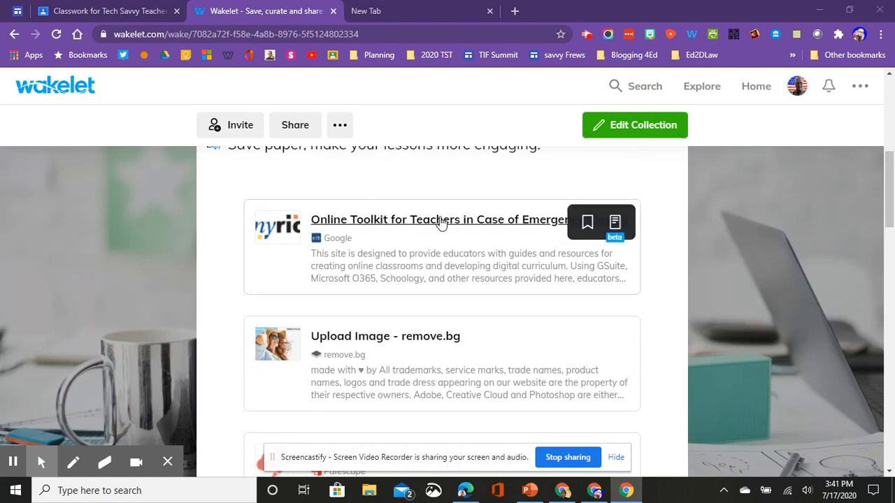
pyautogui.moveTo(410, 226)
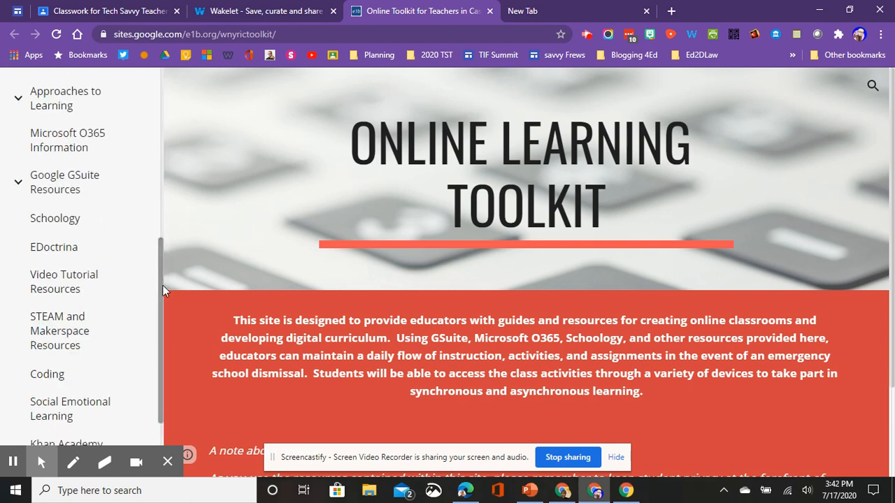
pyautogui.scroll(-3)
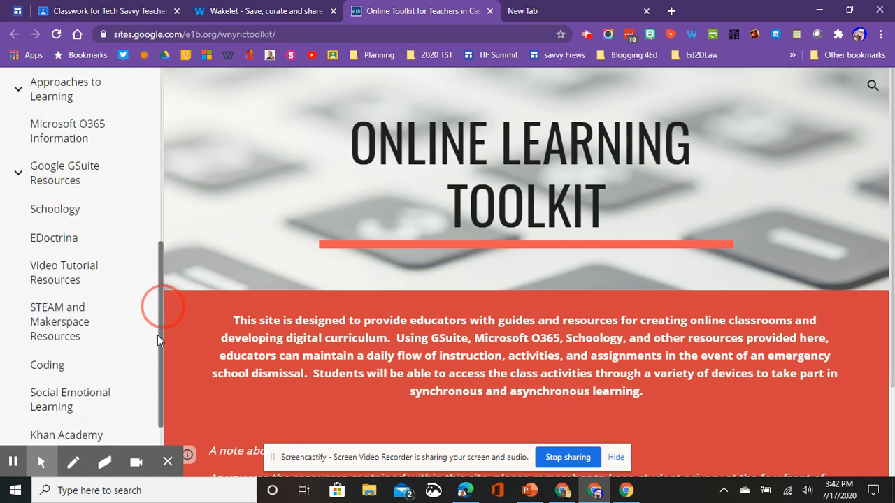
pyautogui.scroll(-3)
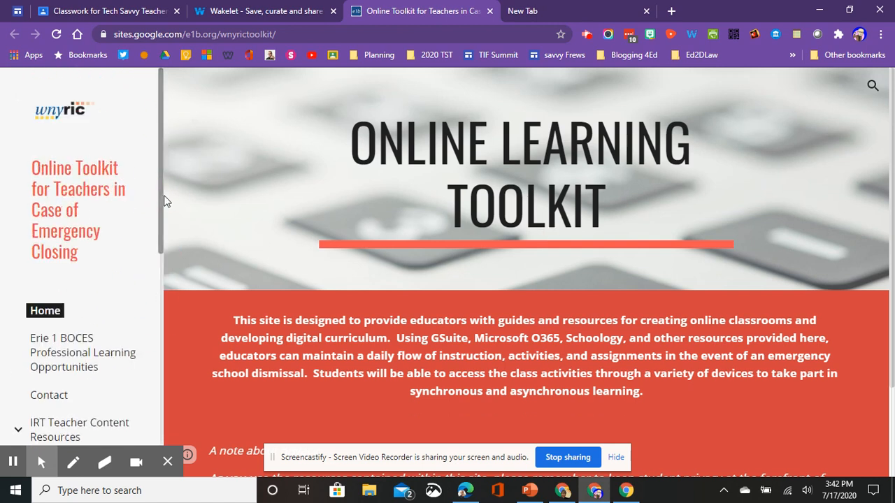
pyautogui.moveTo(266, 11)
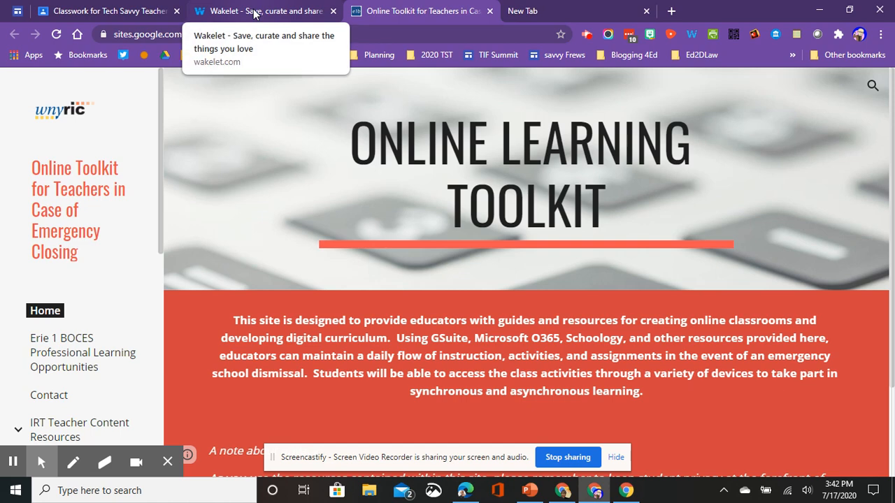
# Switch back to the Wakelet Step 6 collection to view the remove.bg Upload Image card
pyautogui.click(266, 10)
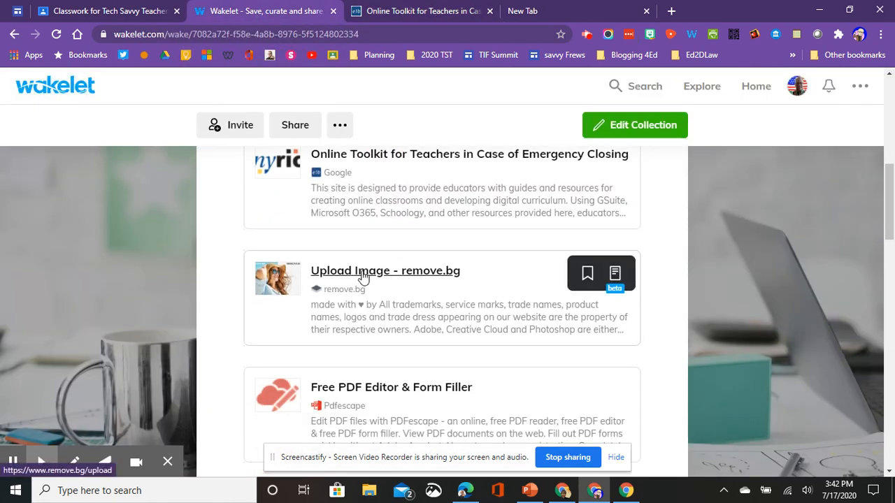
pyautogui.moveTo(423, 277)
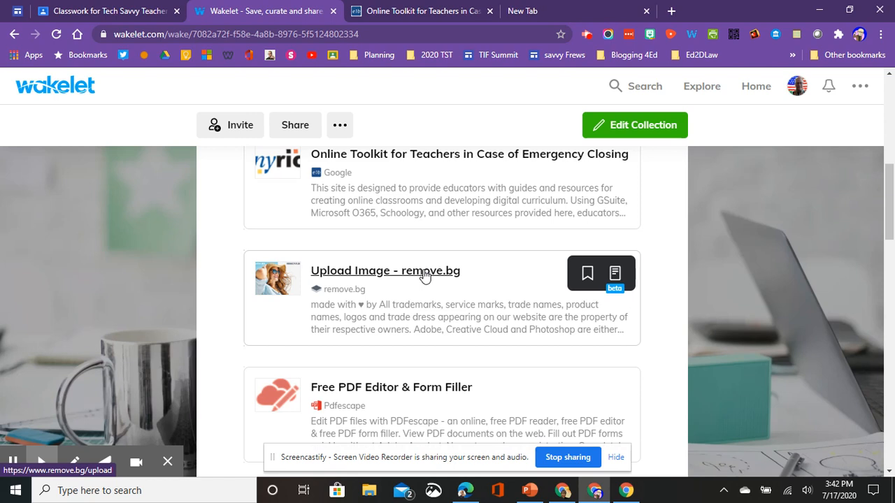
pyautogui.moveTo(416, 276)
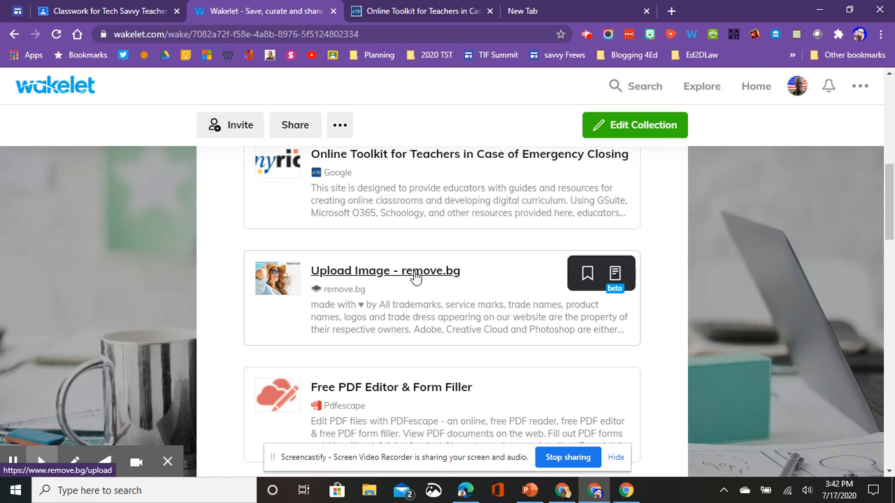
pyautogui.moveTo(358, 280)
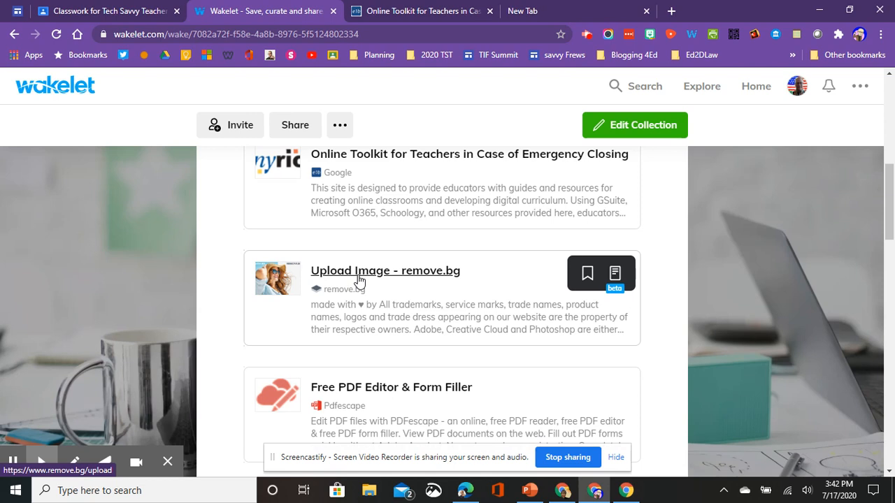
# Browse the remaining collection cards, then open the Actively Learn resource in a new tab
pyautogui.scroll(-3)
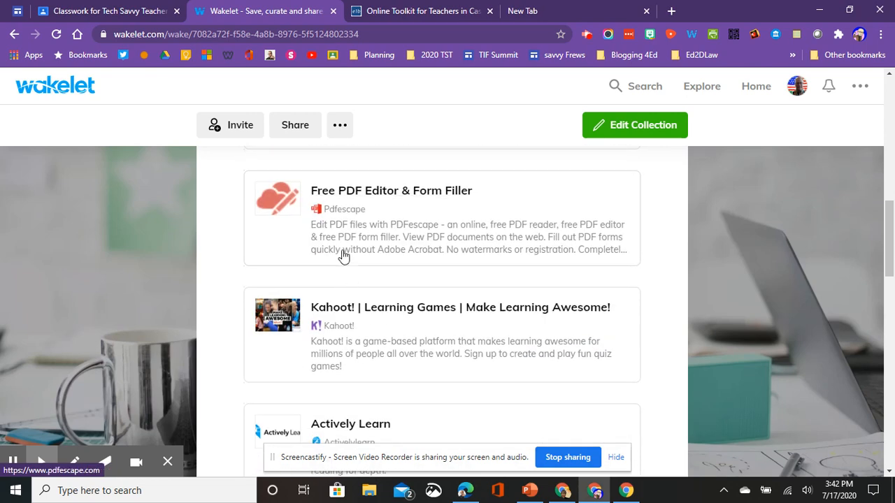
pyautogui.moveTo(458, 198)
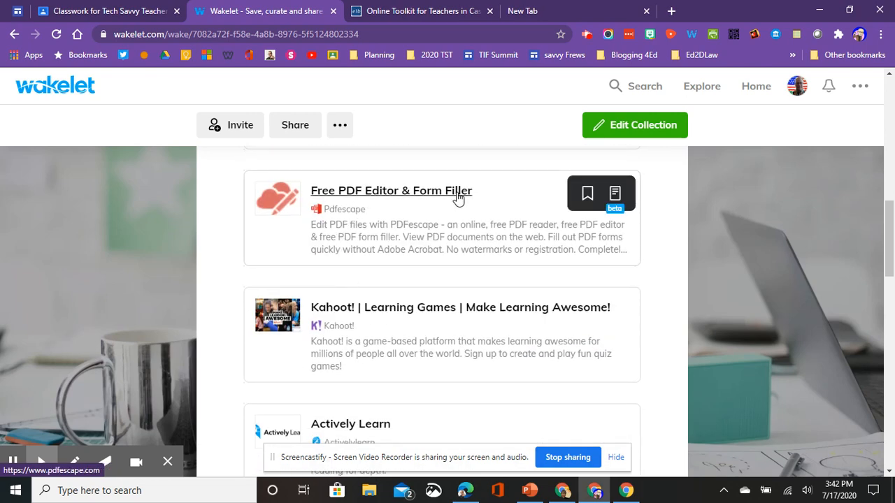
pyautogui.moveTo(372, 196)
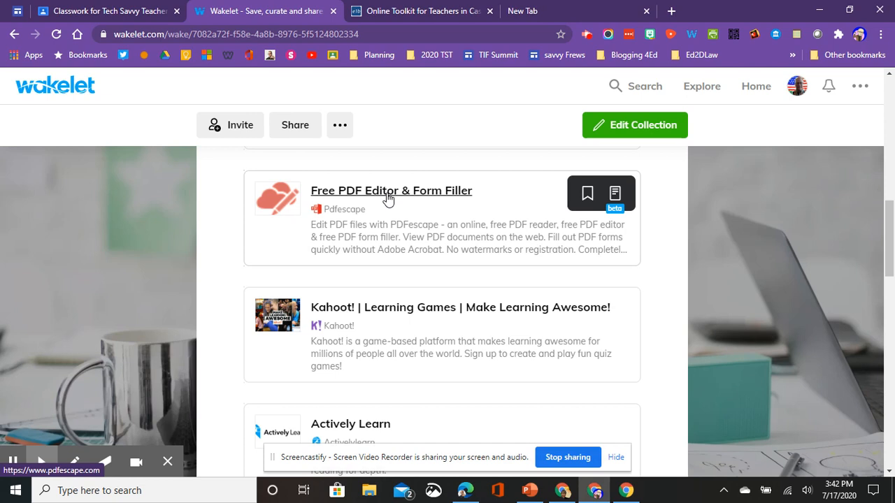
pyautogui.moveTo(371, 199)
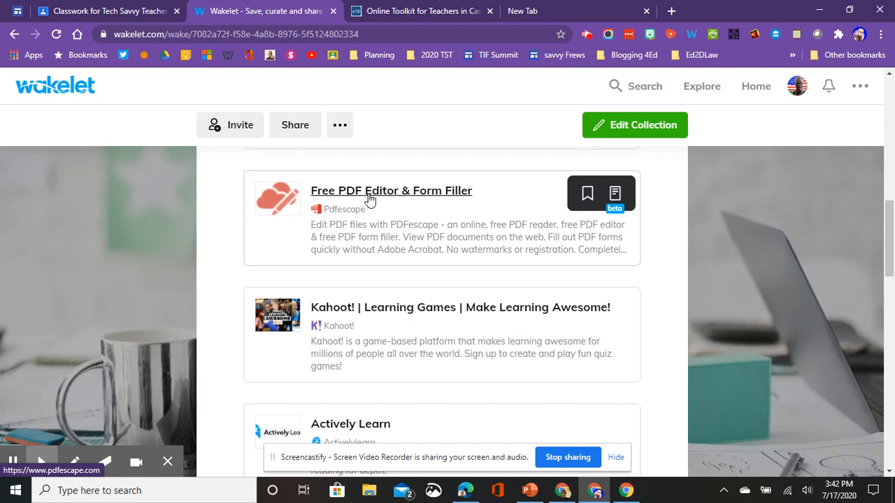
pyautogui.scroll(-3)
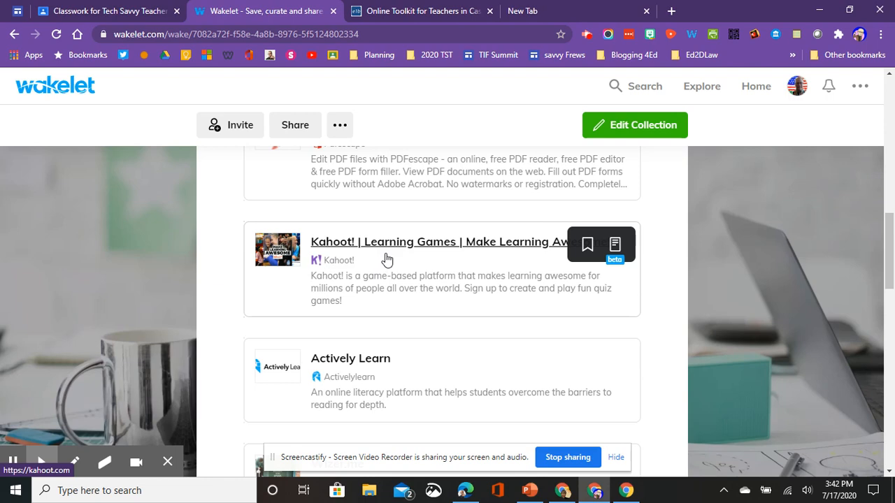
pyautogui.scroll(-3)
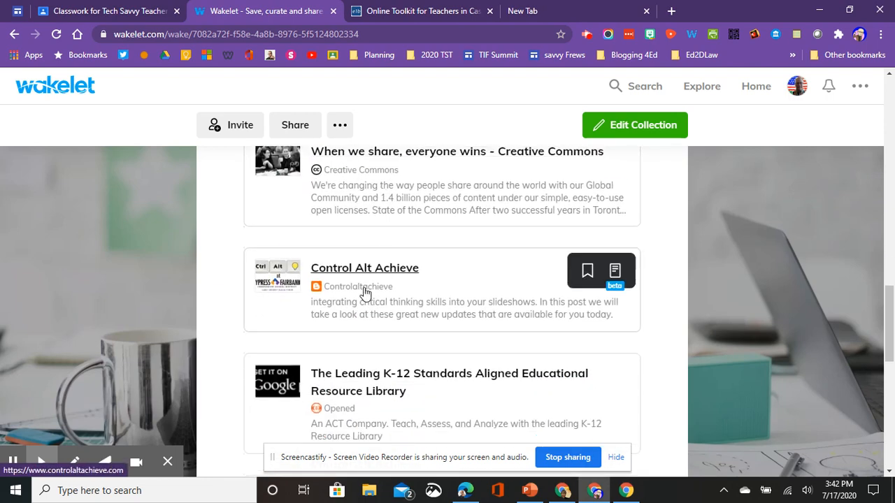
pyautogui.scroll(-3)
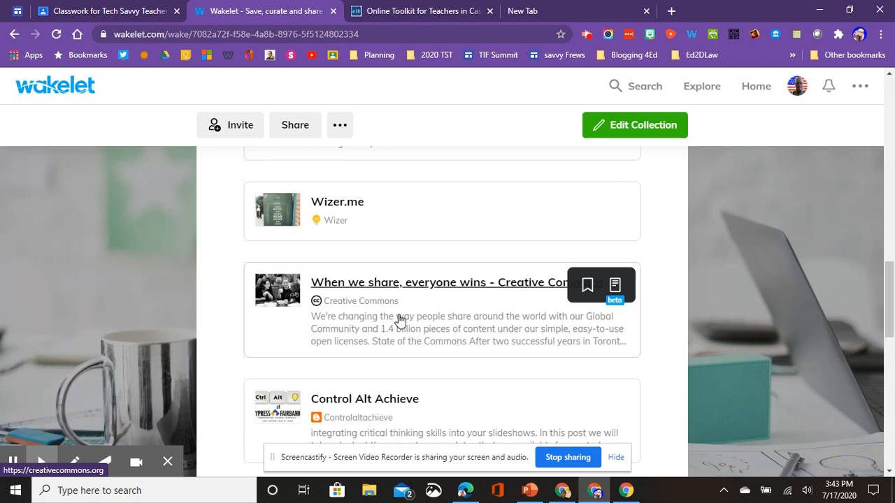
pyautogui.scroll(-3)
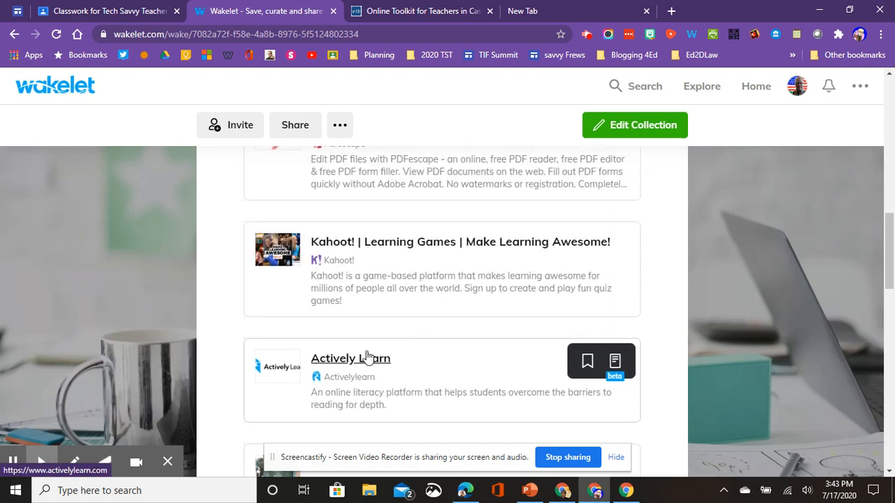
pyautogui.click(351, 358)
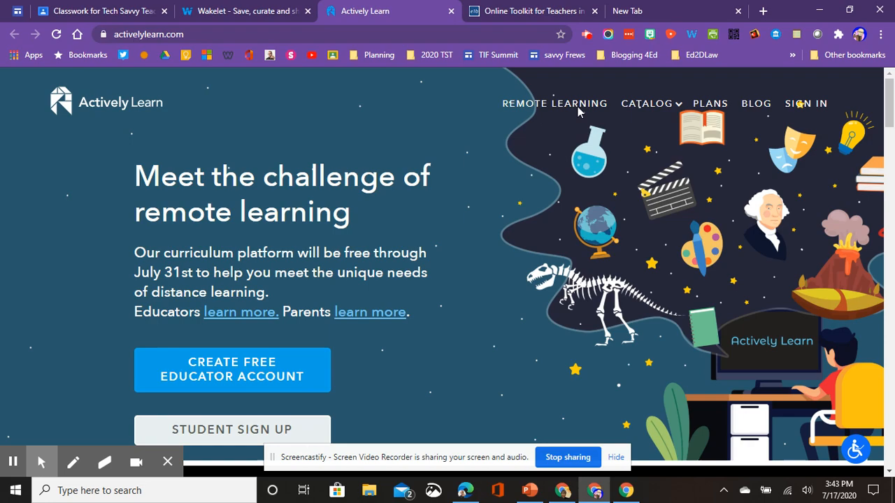
pyautogui.moveTo(402, 284)
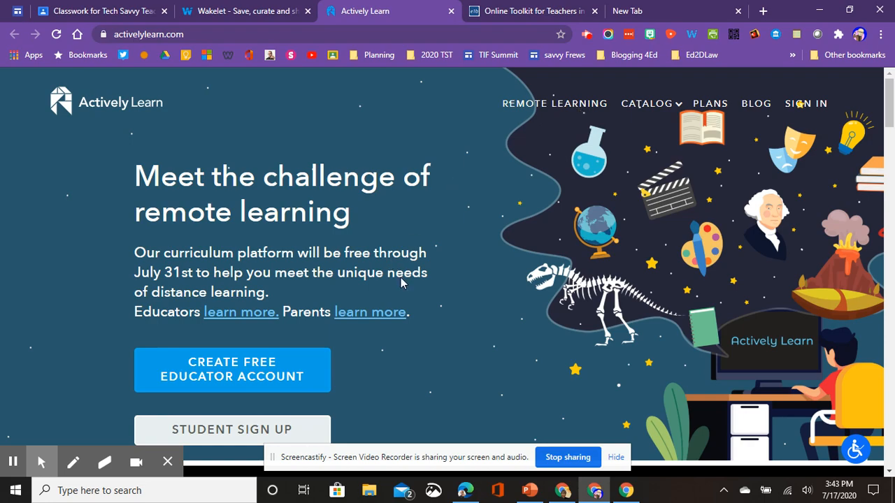
# Browse Actively Learn's Social Studies texts catalog, then close the Actively Learn tab
pyautogui.scroll(-3)
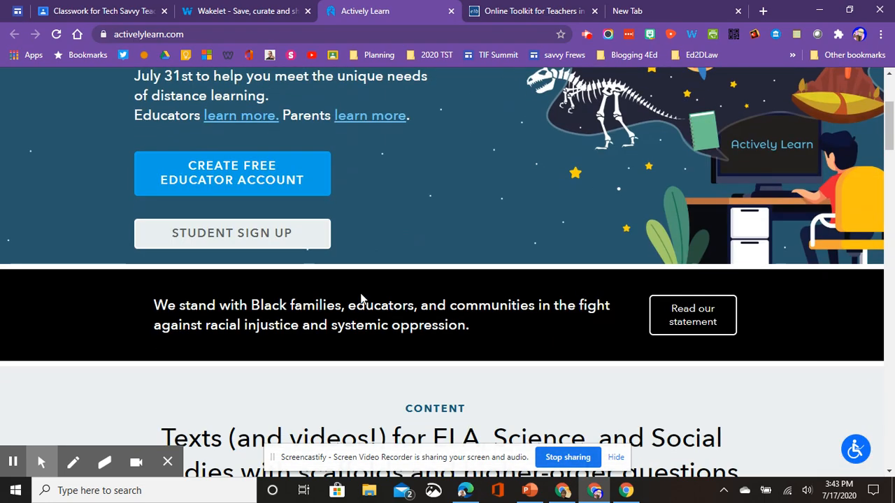
pyautogui.scroll(-3)
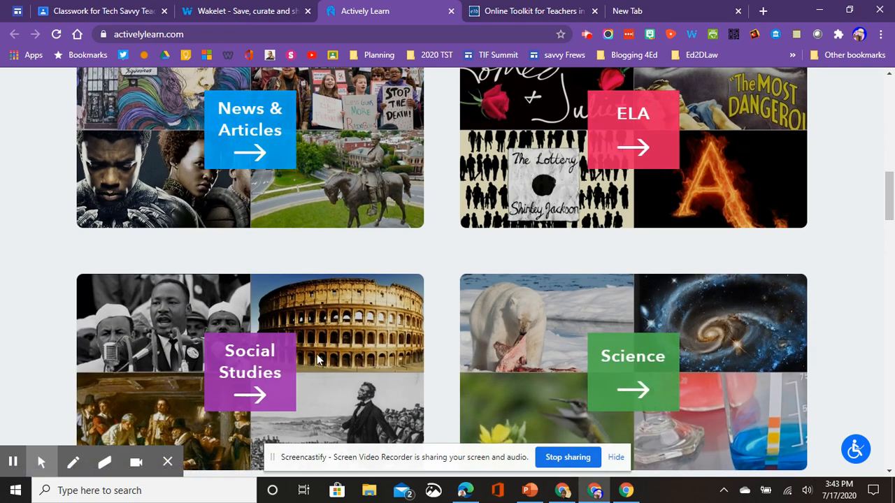
pyautogui.click(250, 361)
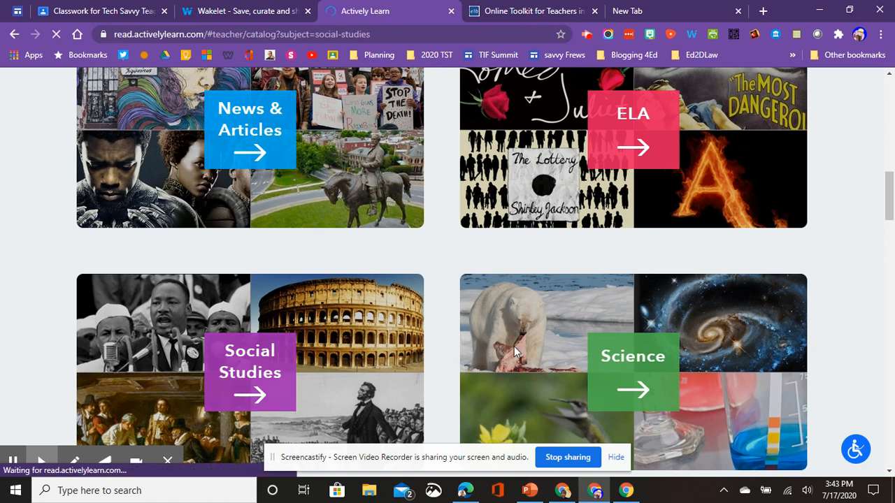
pyautogui.click(249, 372)
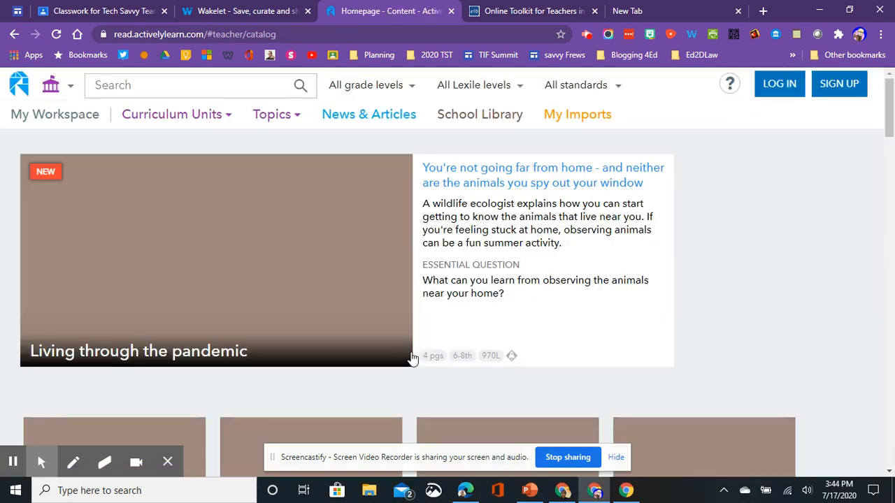
pyautogui.scroll(-3)
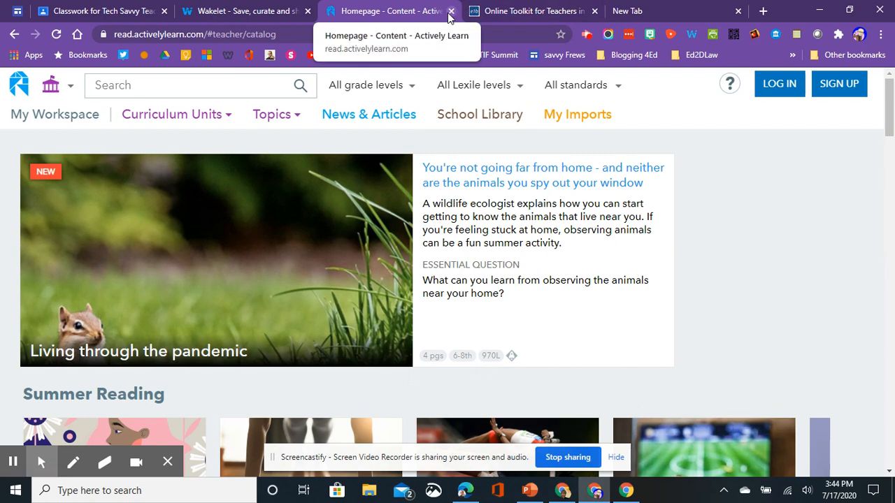
pyautogui.click(241, 11)
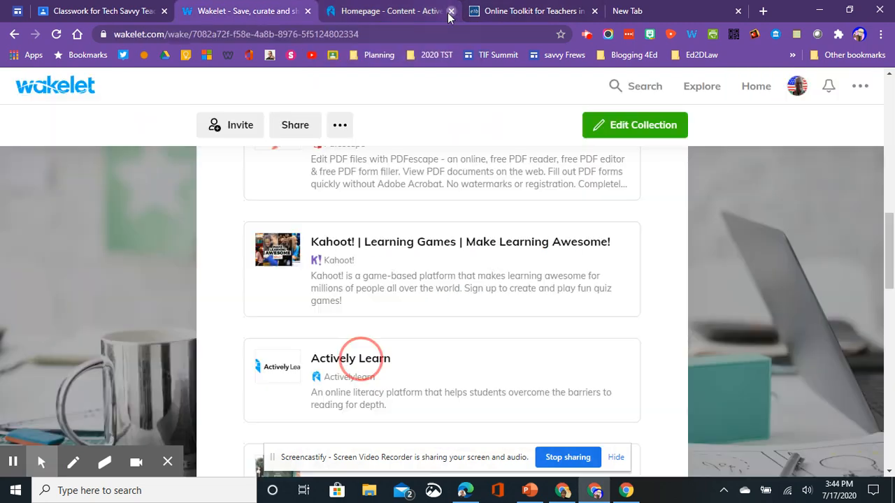
# Scroll to the Wizer.me card and open it in a new tab
pyautogui.scroll(-3)
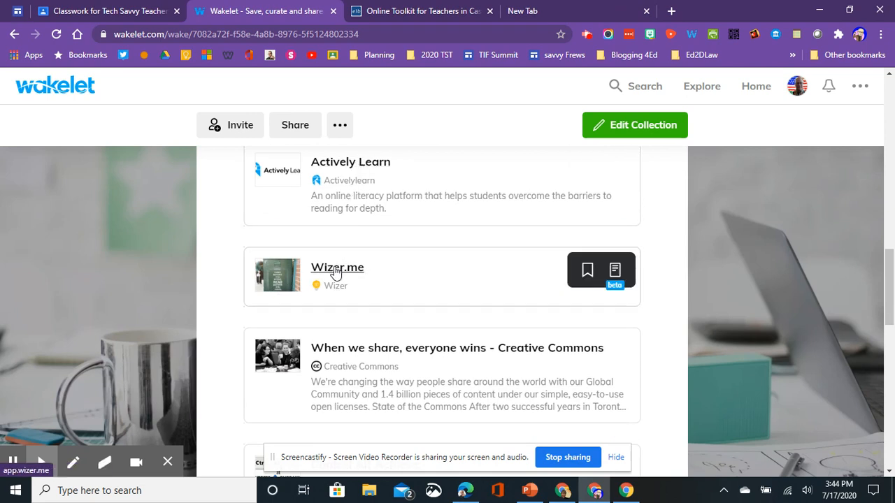
pyautogui.click(337, 267)
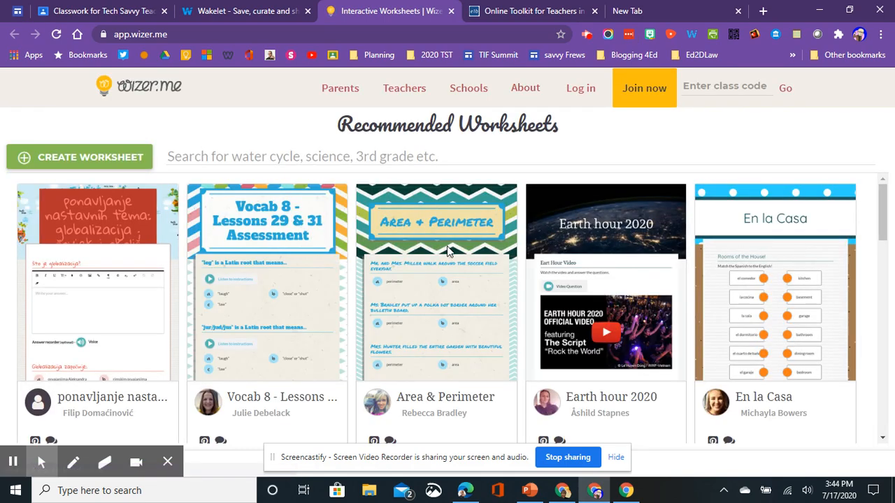
pyautogui.moveTo(445, 323)
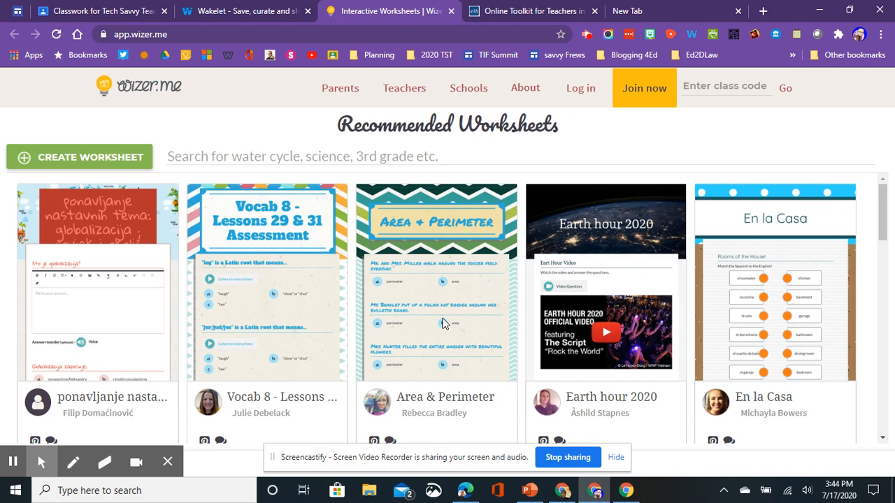
pyautogui.moveTo(462, 350)
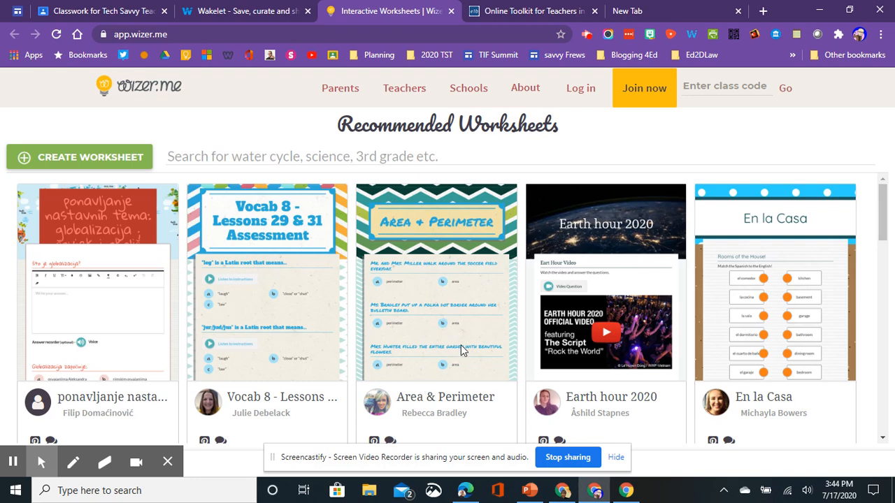
# Scroll Wizer.me's Recommended Worksheets, then switch back to the Wakelet collection tab
pyautogui.scroll(-3)
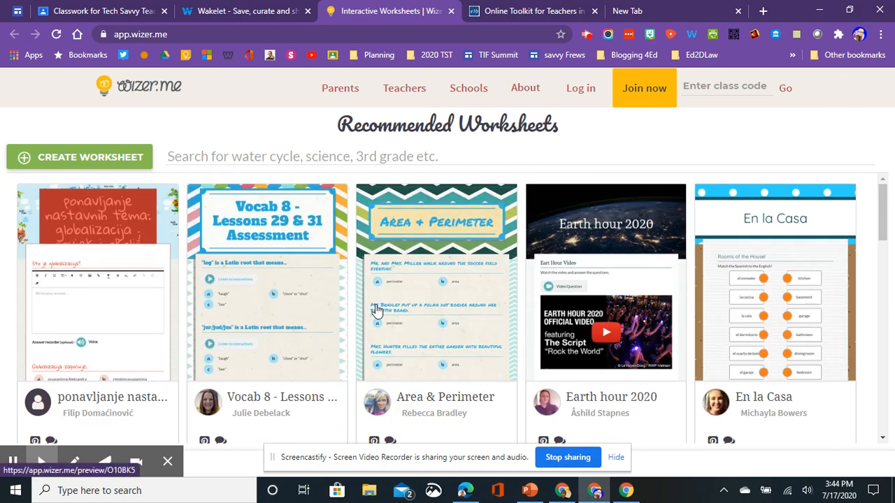
pyautogui.click(238, 10)
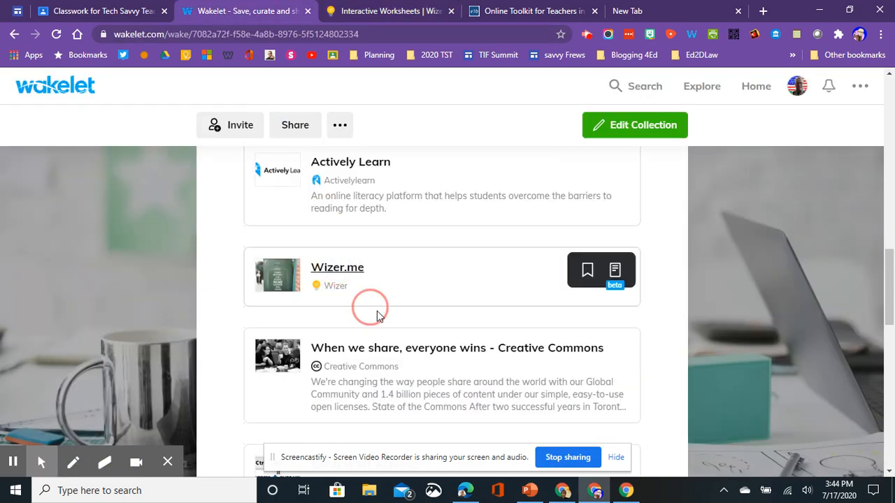
# Scroll past the Creative Commons, Opened and Quizizz cards to reach Edji
pyautogui.scroll(-3)
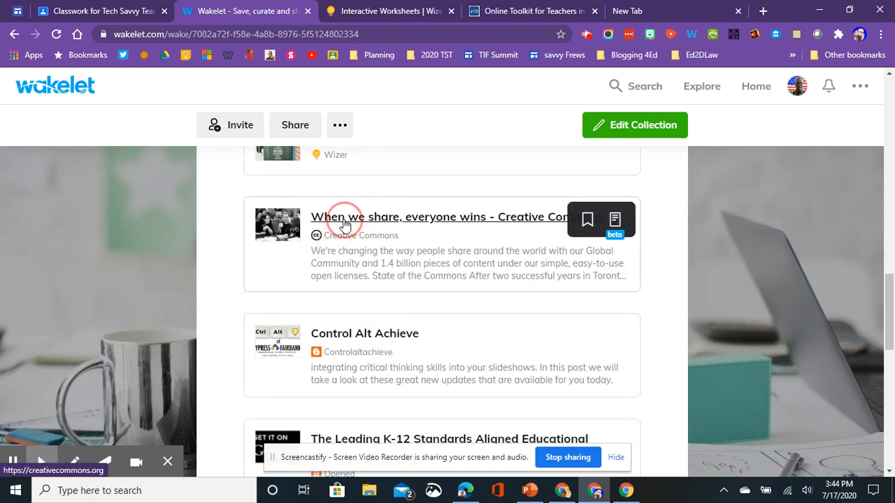
pyautogui.moveTo(440, 219)
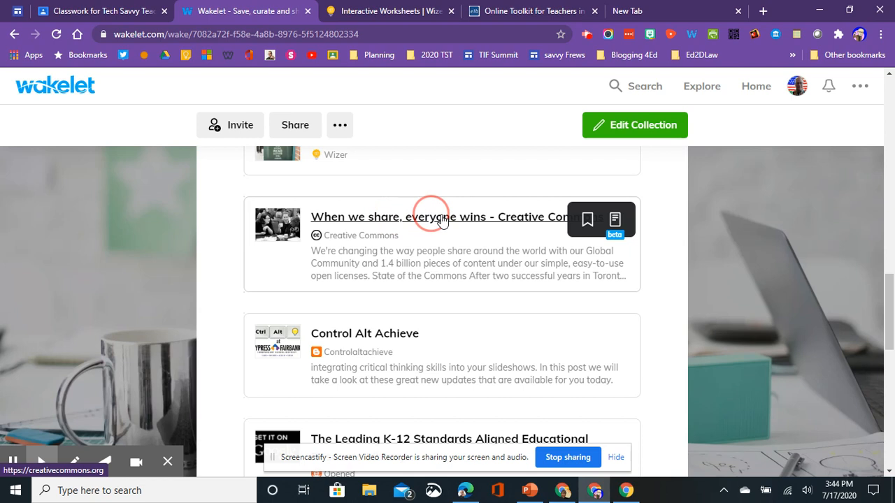
pyautogui.scroll(-3)
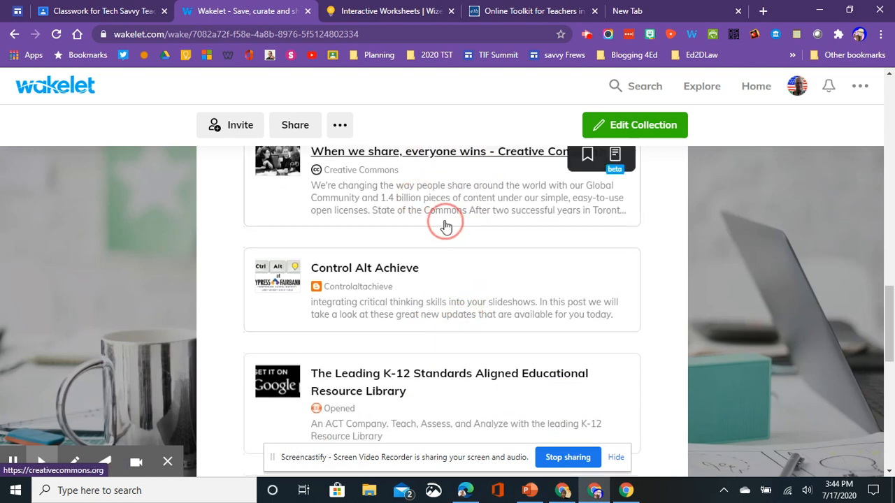
pyautogui.moveTo(350, 271)
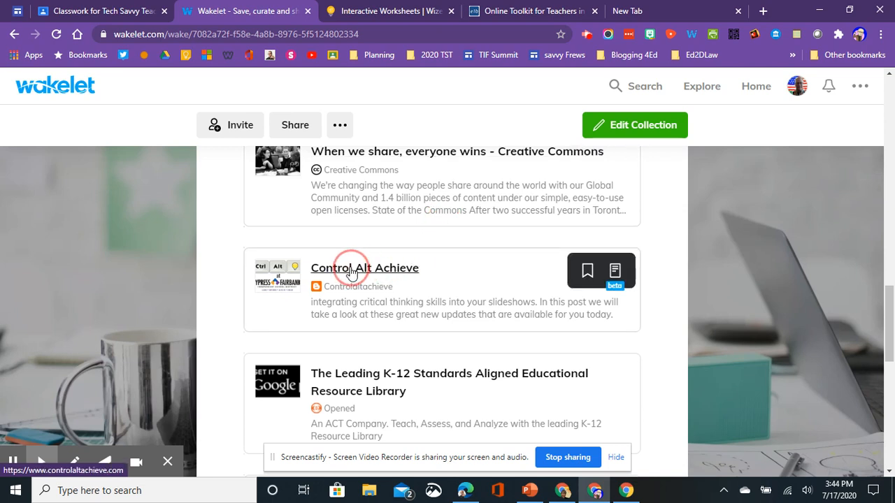
pyautogui.moveTo(406, 268)
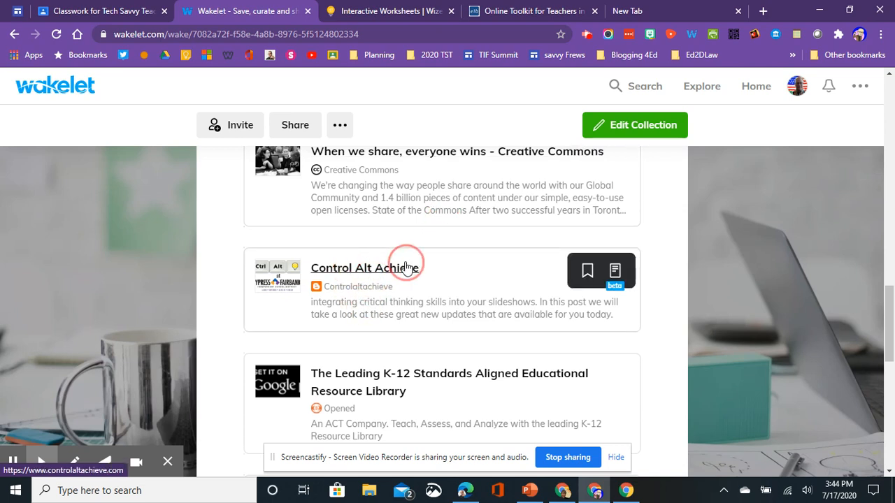
pyautogui.moveTo(385, 270)
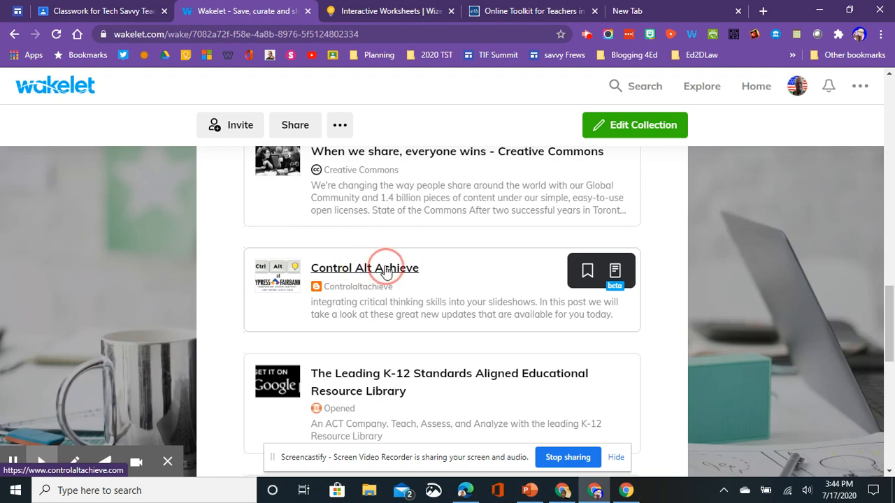
pyautogui.scroll(-3)
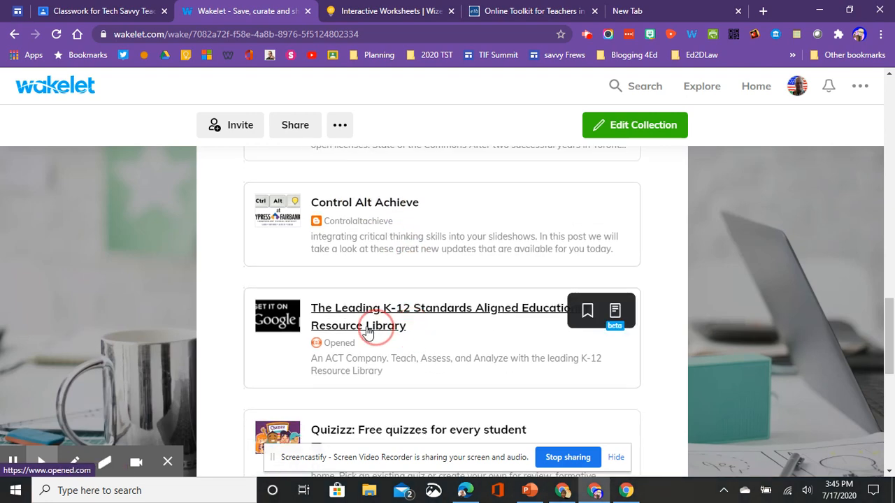
pyautogui.scroll(-3)
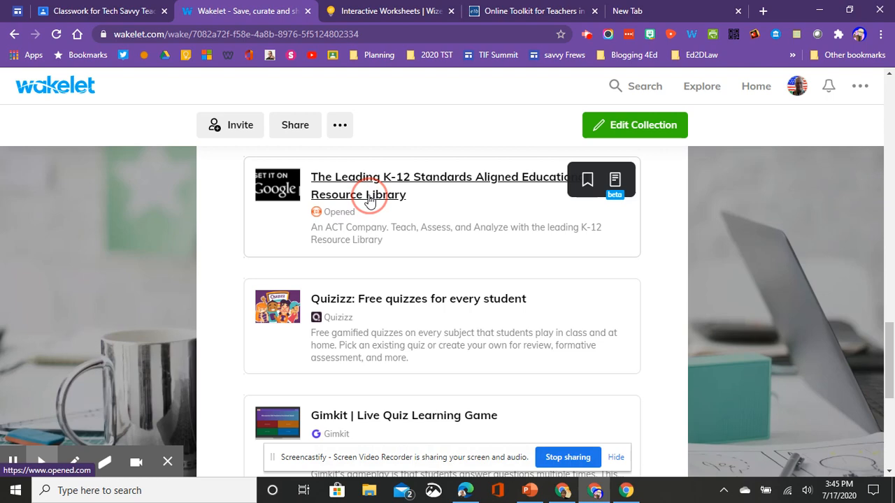
pyautogui.scroll(-3)
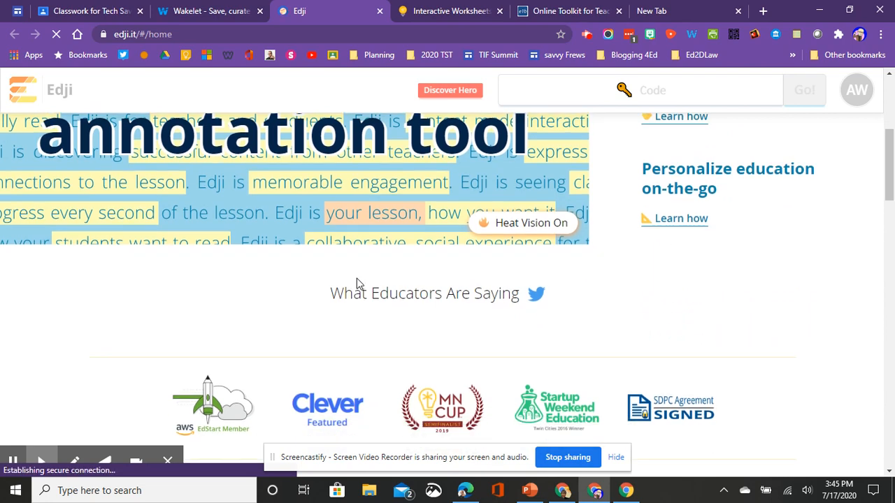
pyautogui.scroll(-3)
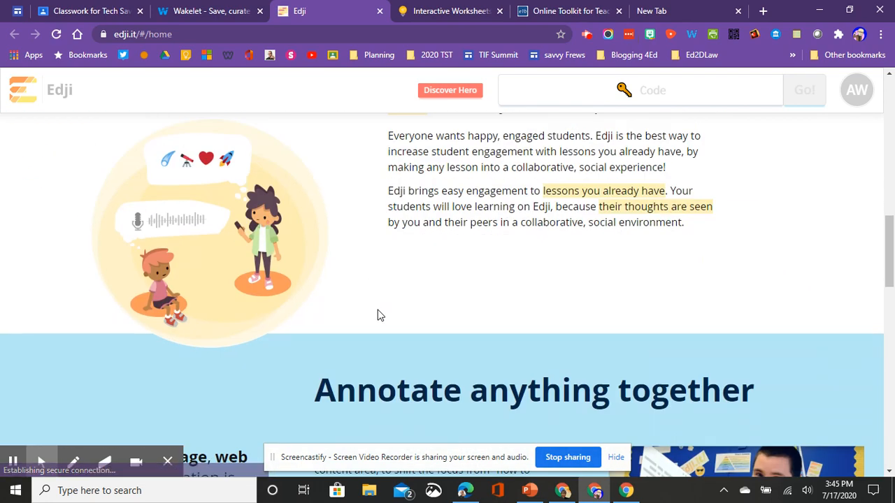
pyautogui.scroll(-3)
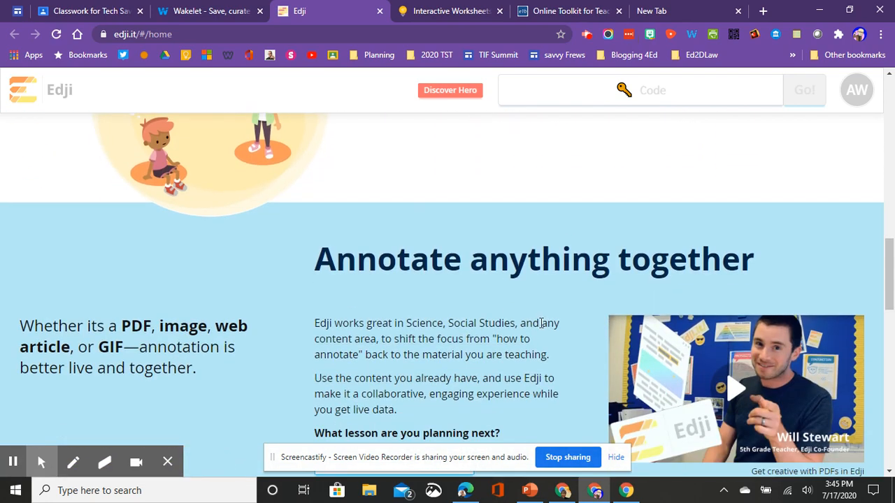
pyautogui.scroll(-3)
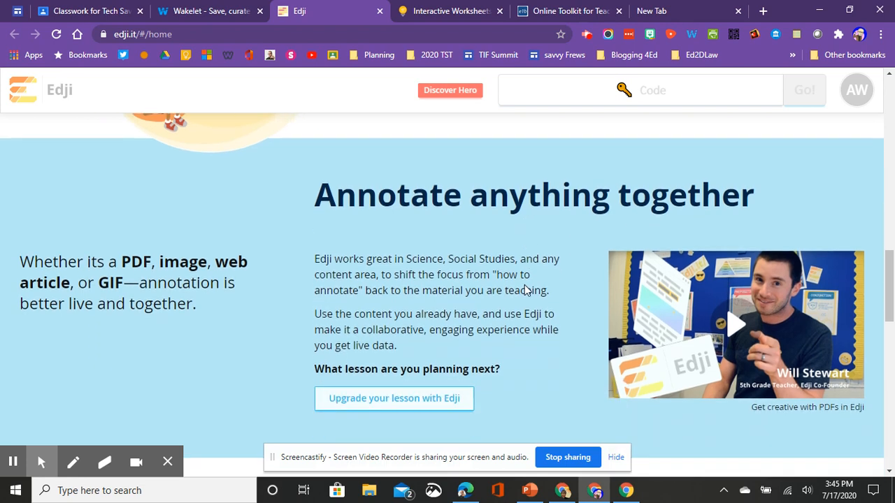
pyautogui.scroll(-3)
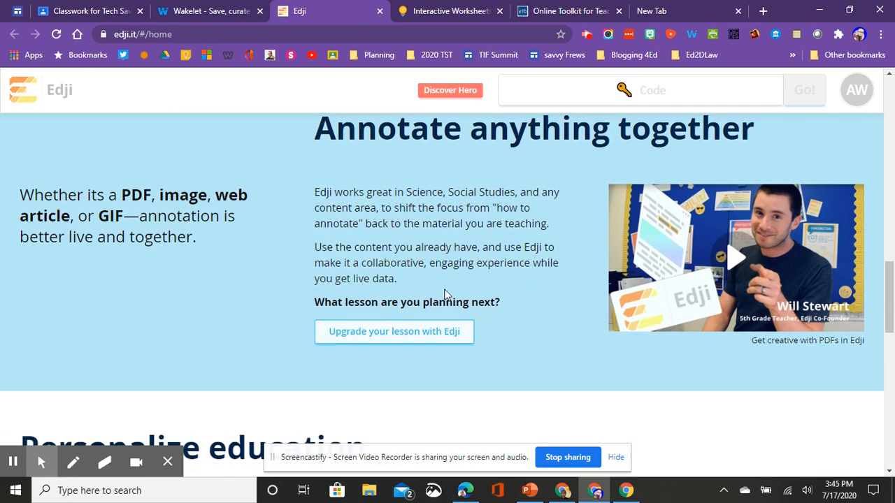
pyautogui.moveTo(439, 279)
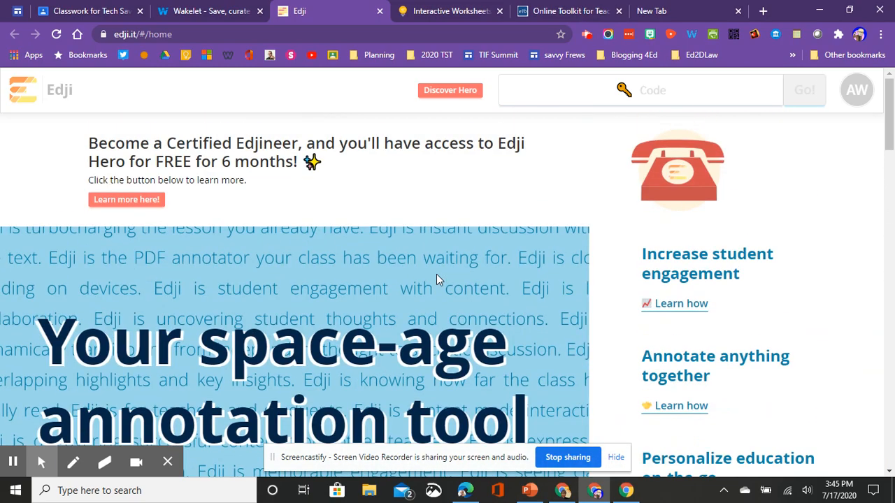
# Return to Wakelet and open the last item, 'What We Offer - New Visions'
pyautogui.click(202, 10)
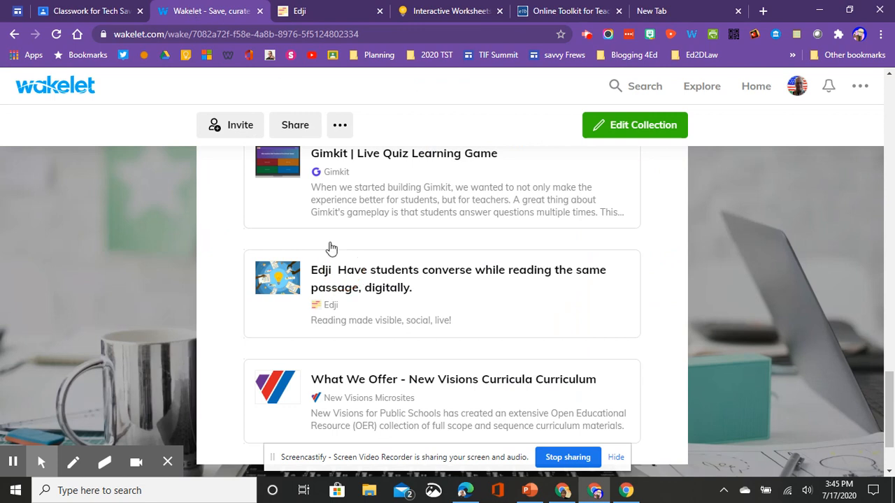
pyautogui.scroll(-3)
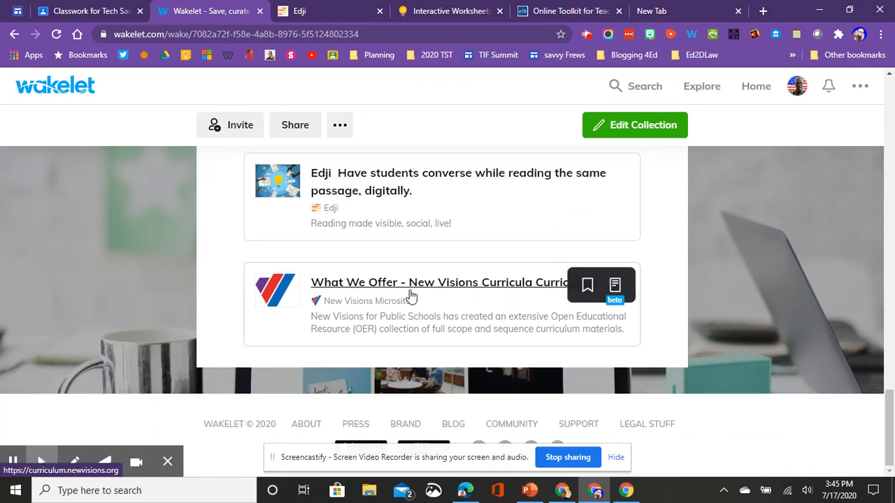
pyautogui.moveTo(418, 290)
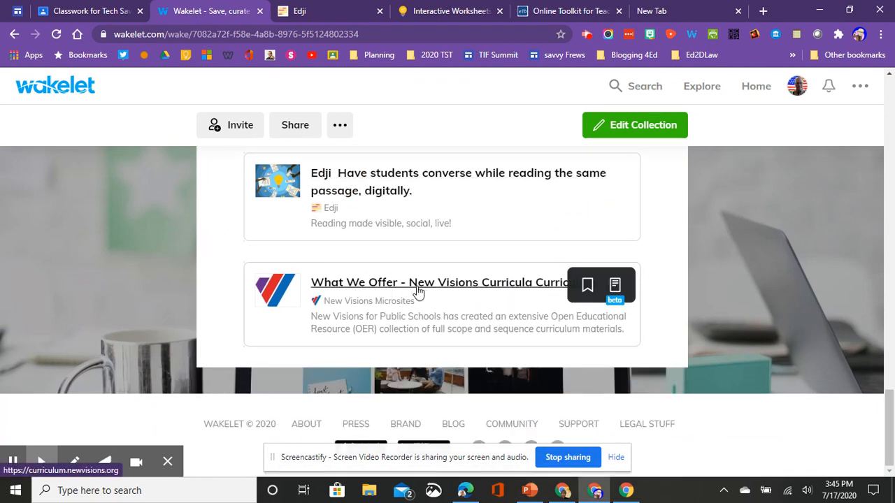
pyautogui.click(418, 283)
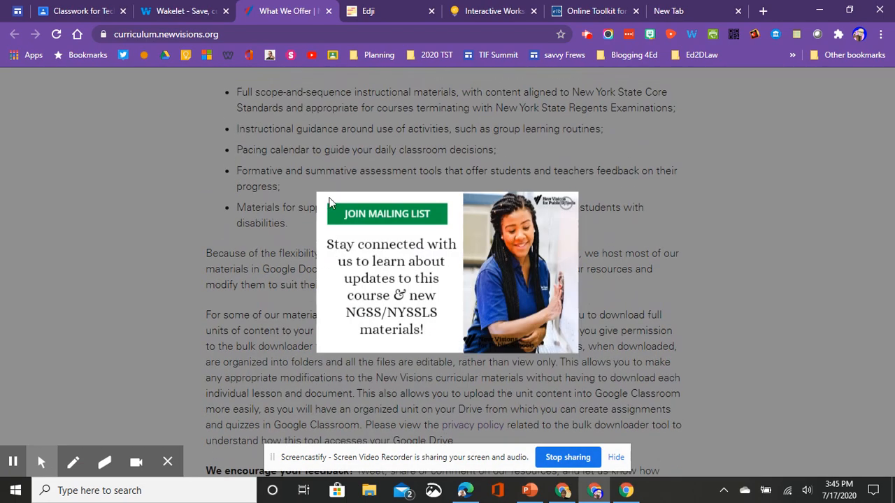
pyautogui.moveTo(644, 201)
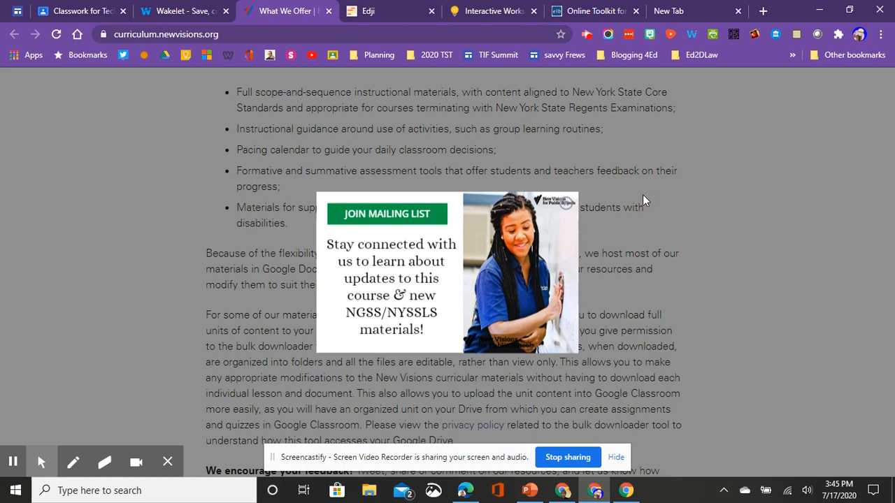
pyautogui.moveTo(293, 115)
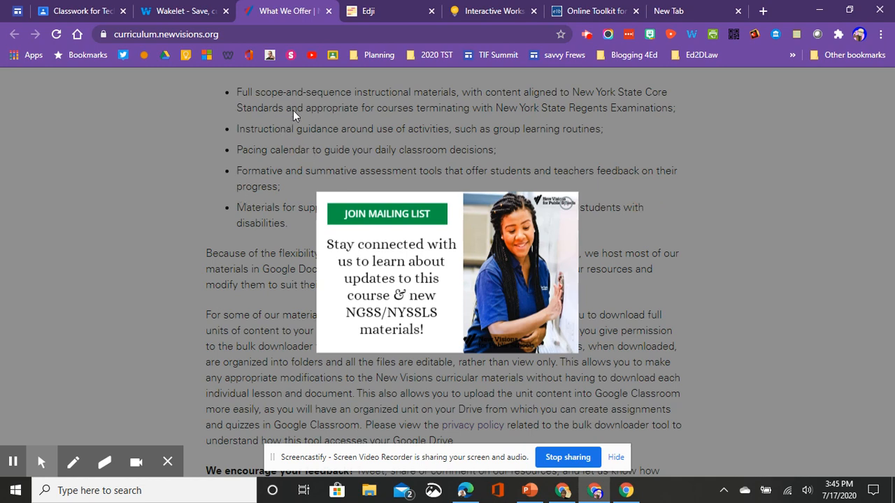
pyautogui.moveTo(260, 120)
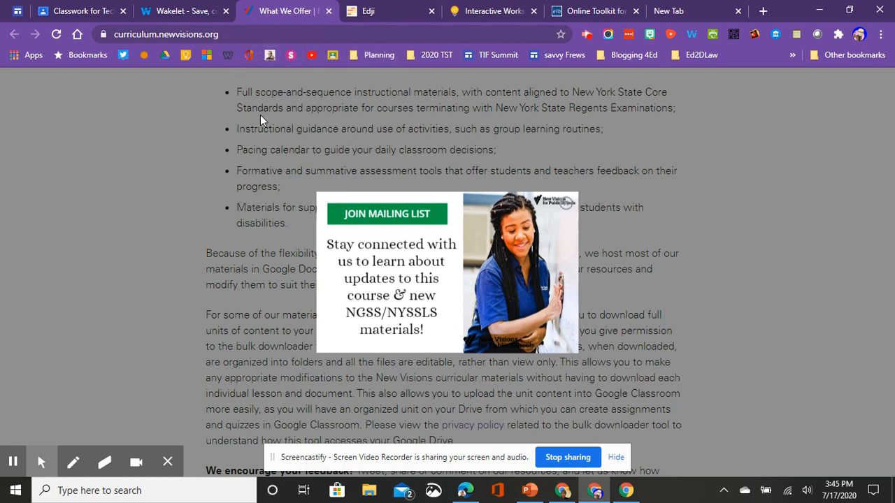
pyautogui.moveTo(329, 11)
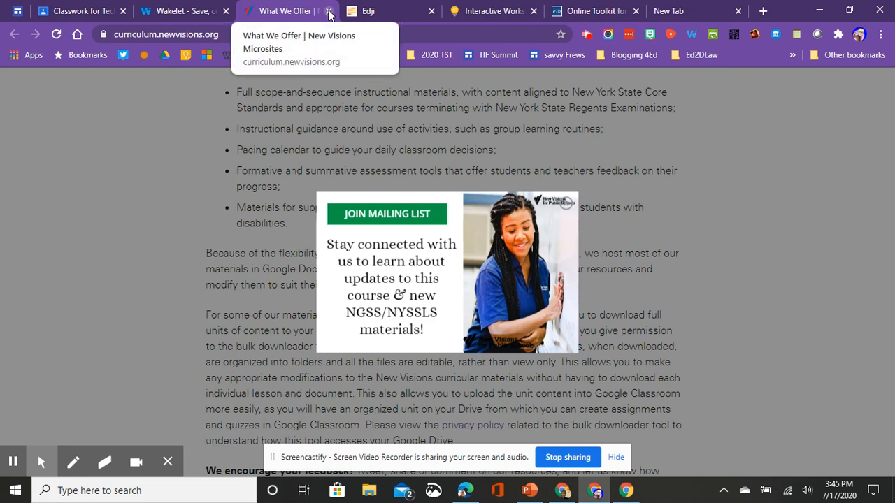
# Close the New Visions curriculum tab to return to the Step 6 collection
pyautogui.click(186, 11)
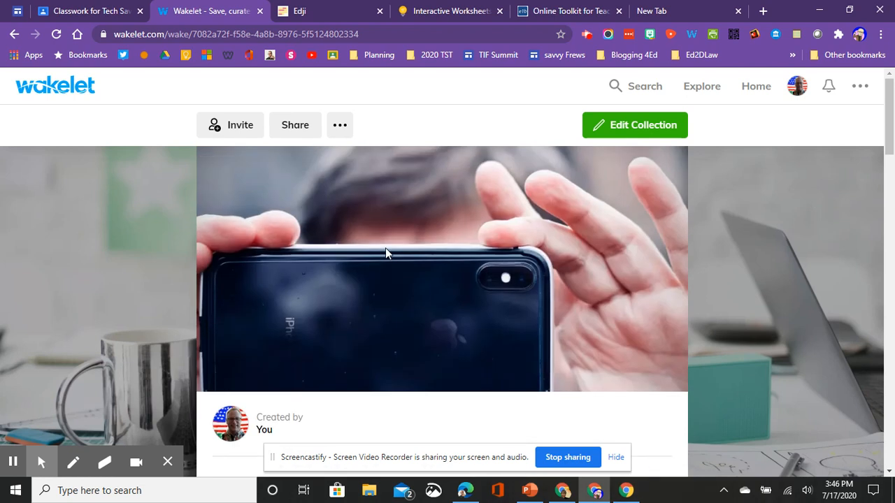
pyautogui.moveTo(410, 321)
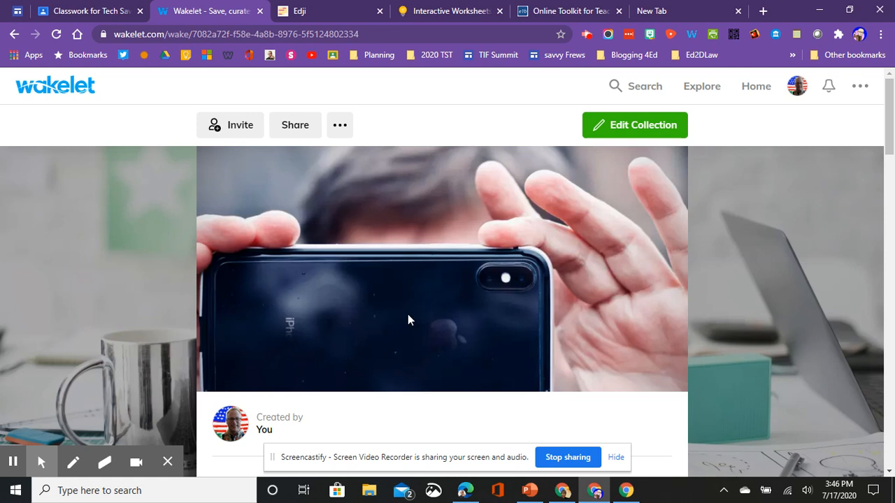
pyautogui.moveTo(402, 314)
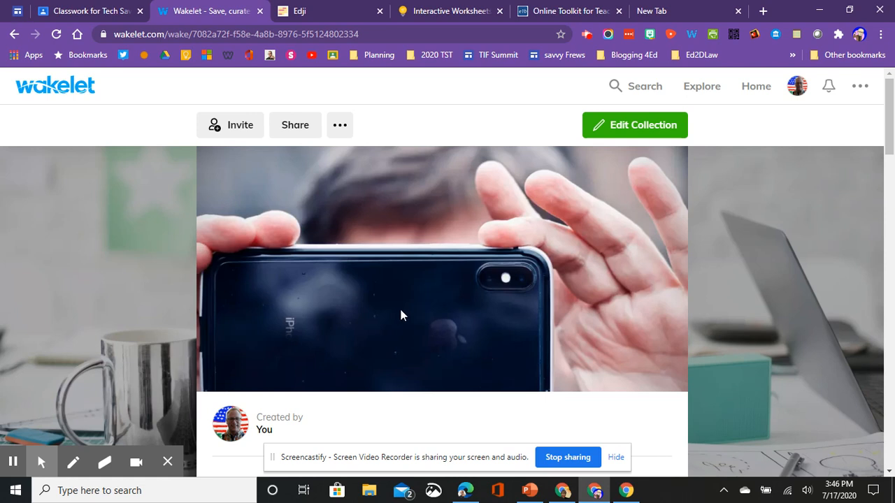